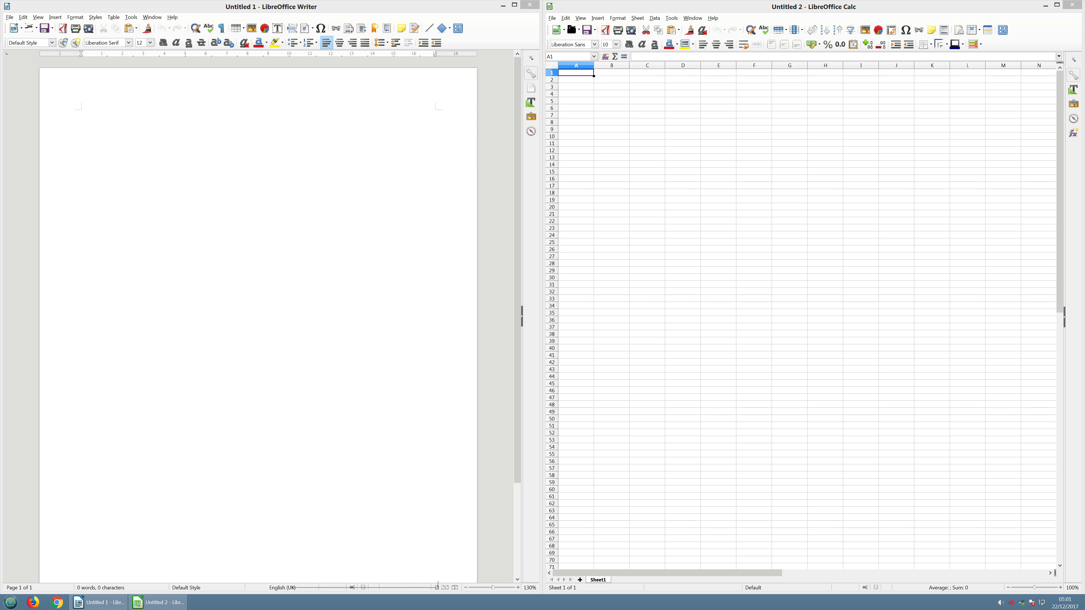
Step: Make the blank Writer document the active window, ready for typing
{"action": "left_click", "coordinate": [273, 6]}
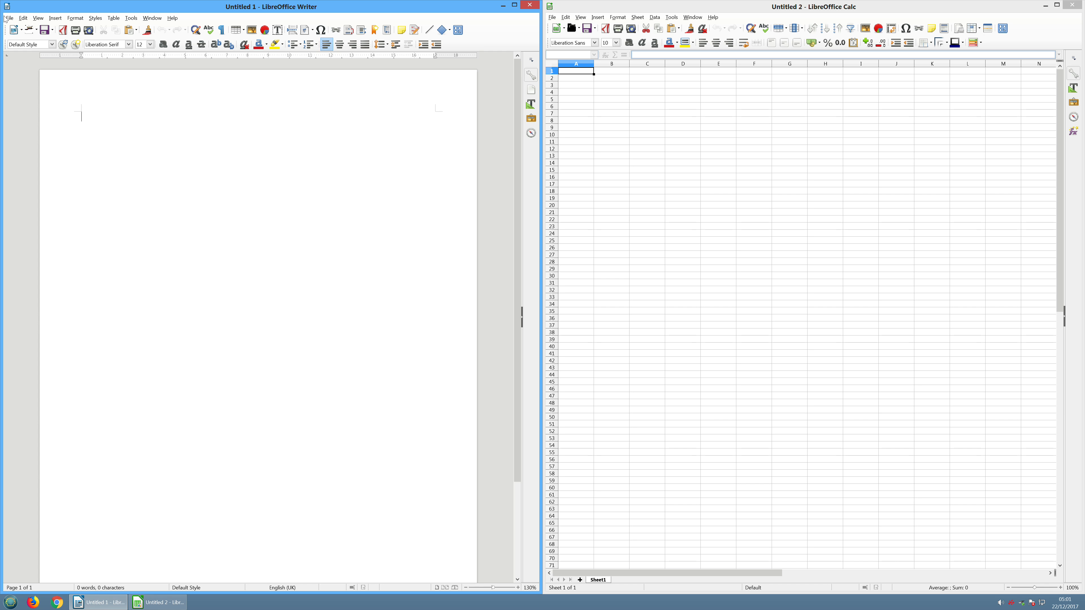
Step: Browse Writer's View, Styles, Window and Edit command lists without changing the document
{"action": "left_click", "coordinate": [38, 17]}
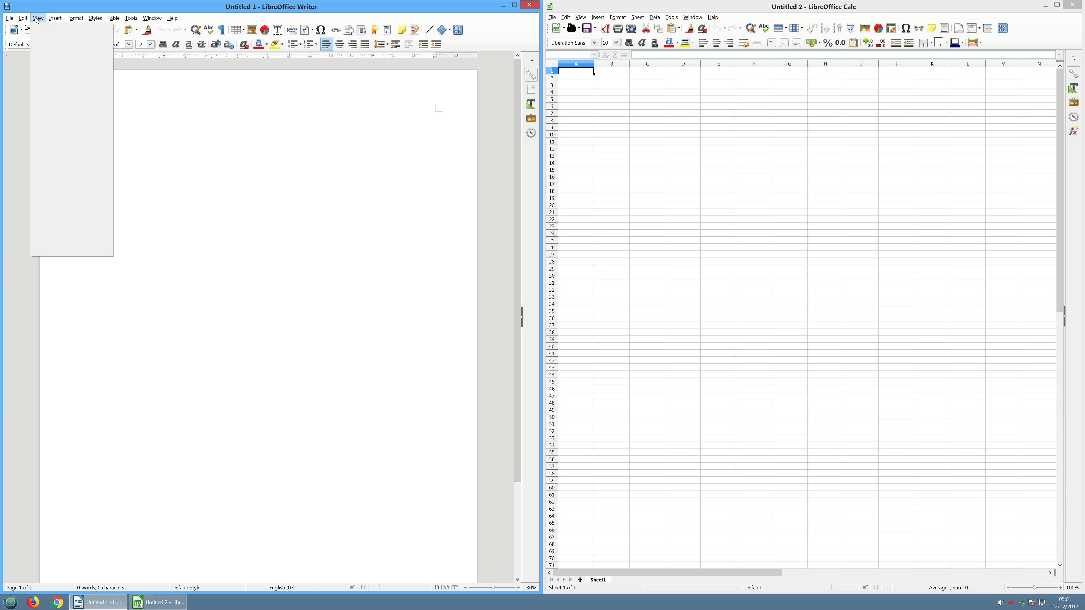
{"action": "left_click", "coordinate": [95, 17]}
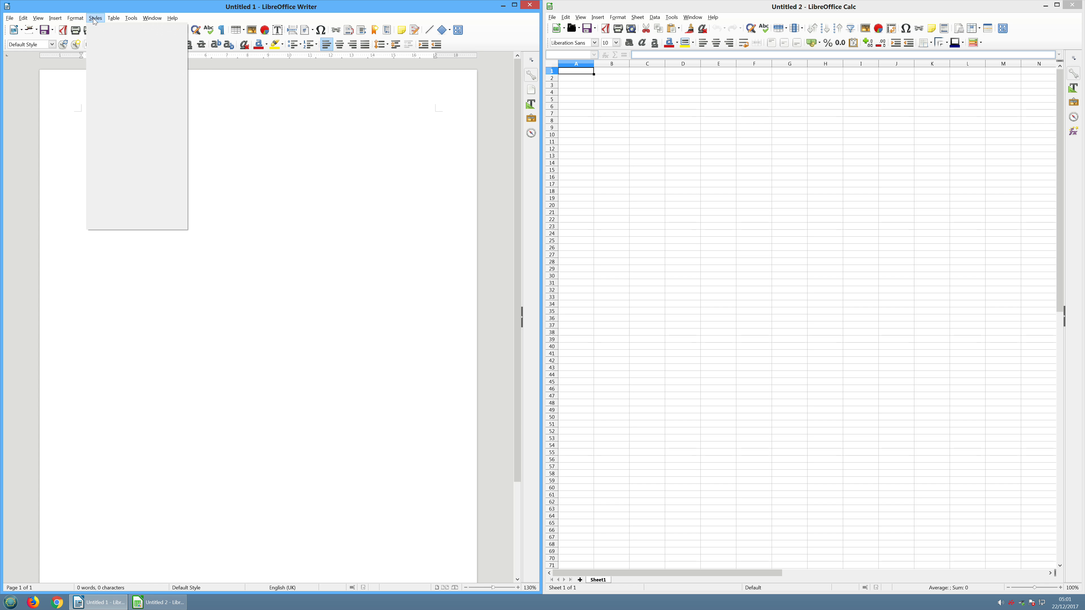
{"action": "left_click", "coordinate": [152, 18]}
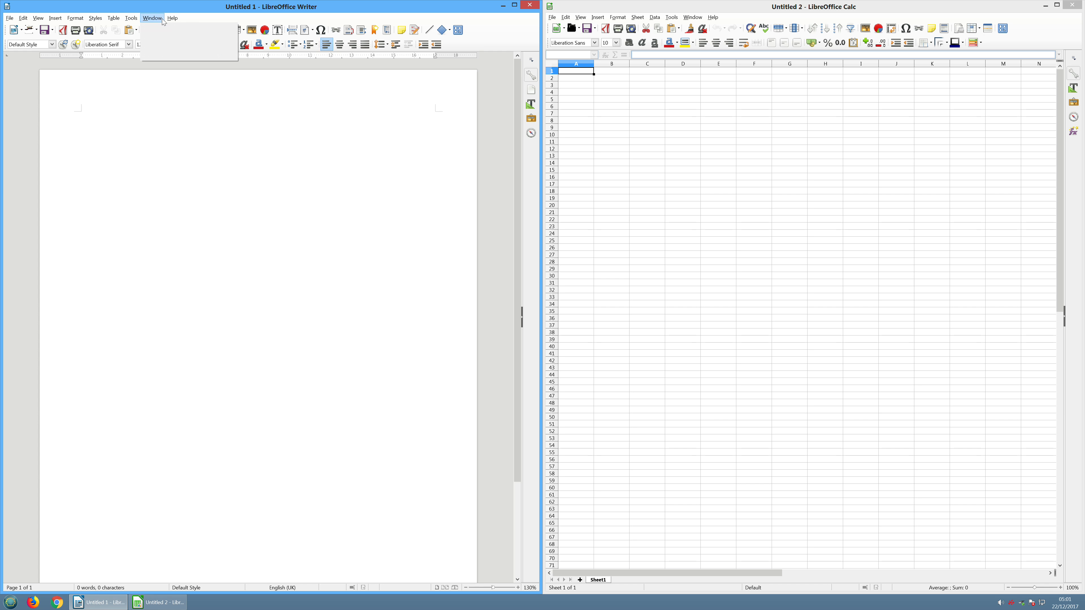
{"action": "left_click", "coordinate": [38, 17]}
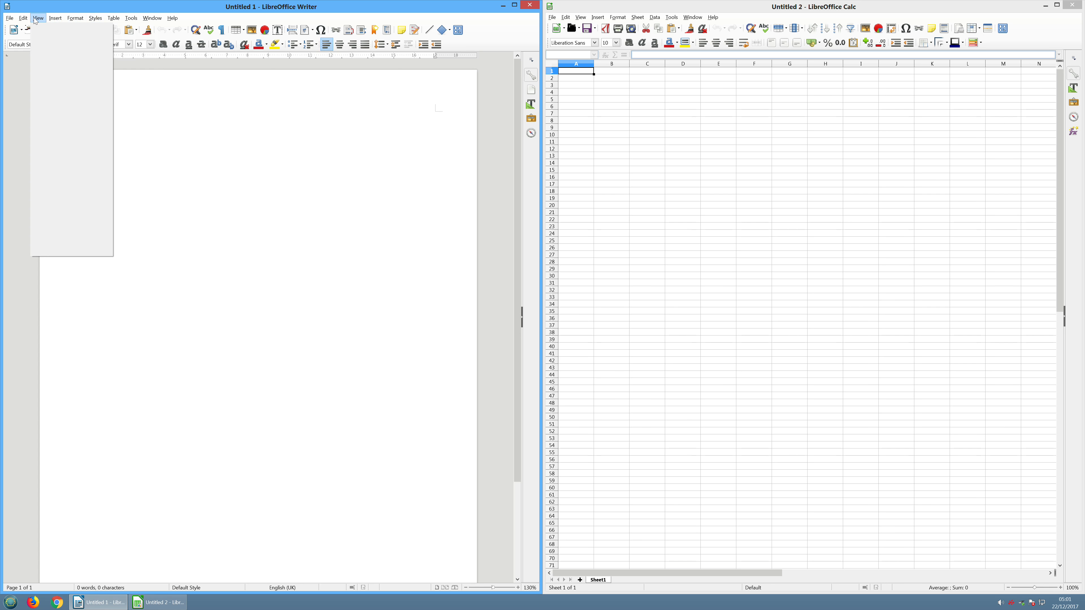
{"action": "left_click", "coordinate": [22, 18]}
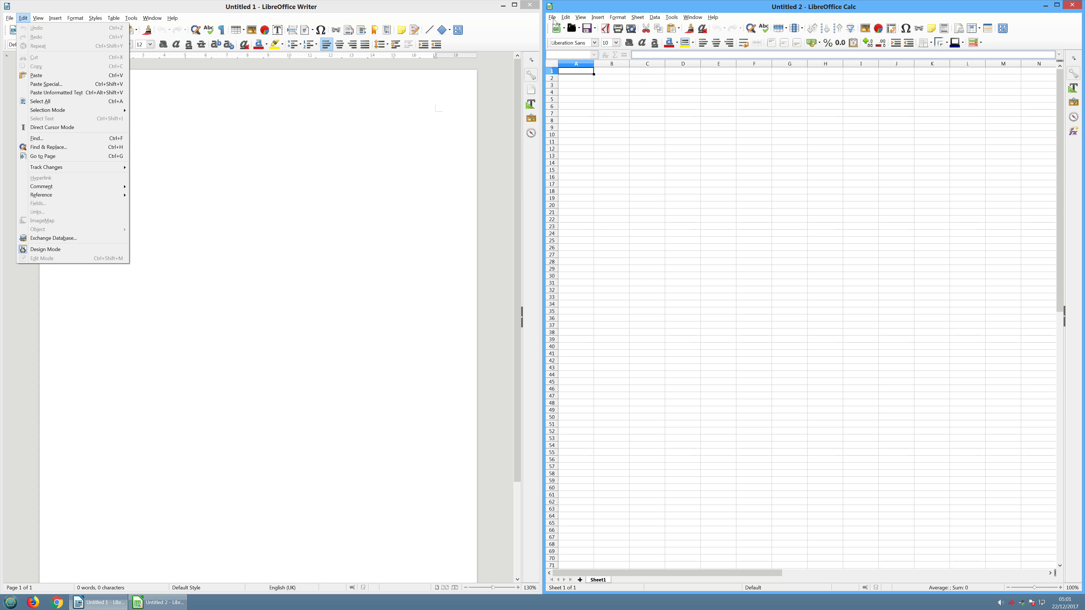
Step: Show Calc's View options to compare them with Writer's
{"action": "left_click", "coordinate": [580, 18]}
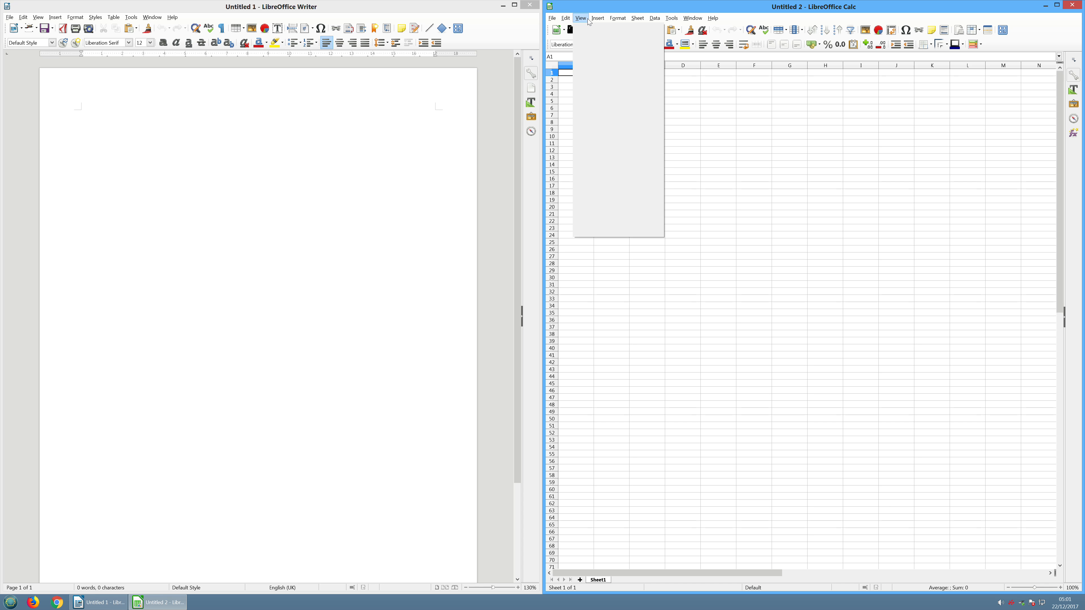
Step: Close Calc's View options and show its Edit commands instead
{"action": "left_click", "coordinate": [671, 18]}
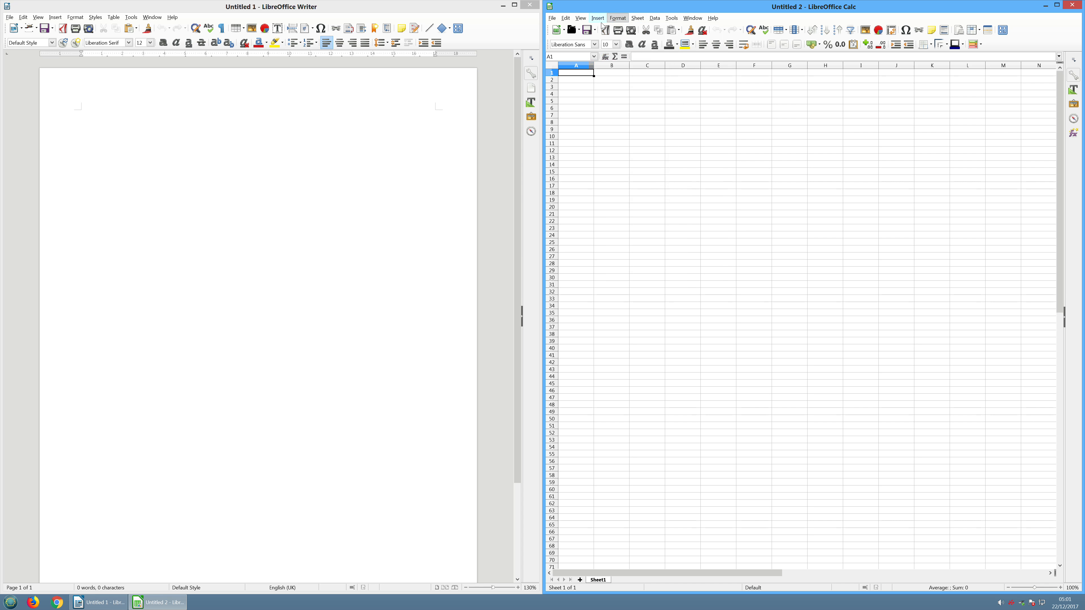
{"action": "left_click", "coordinate": [566, 17]}
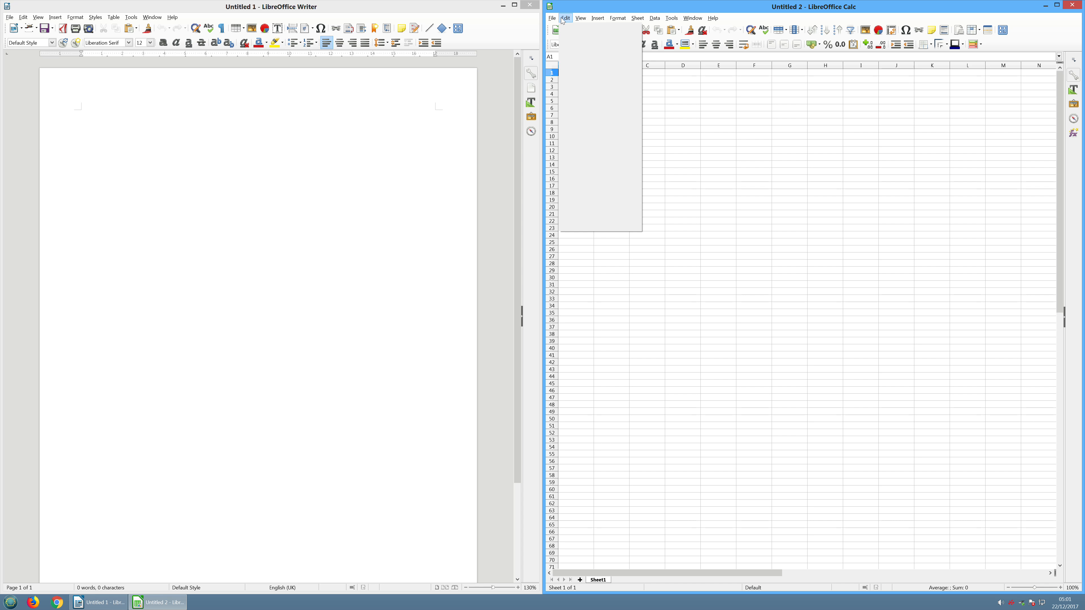